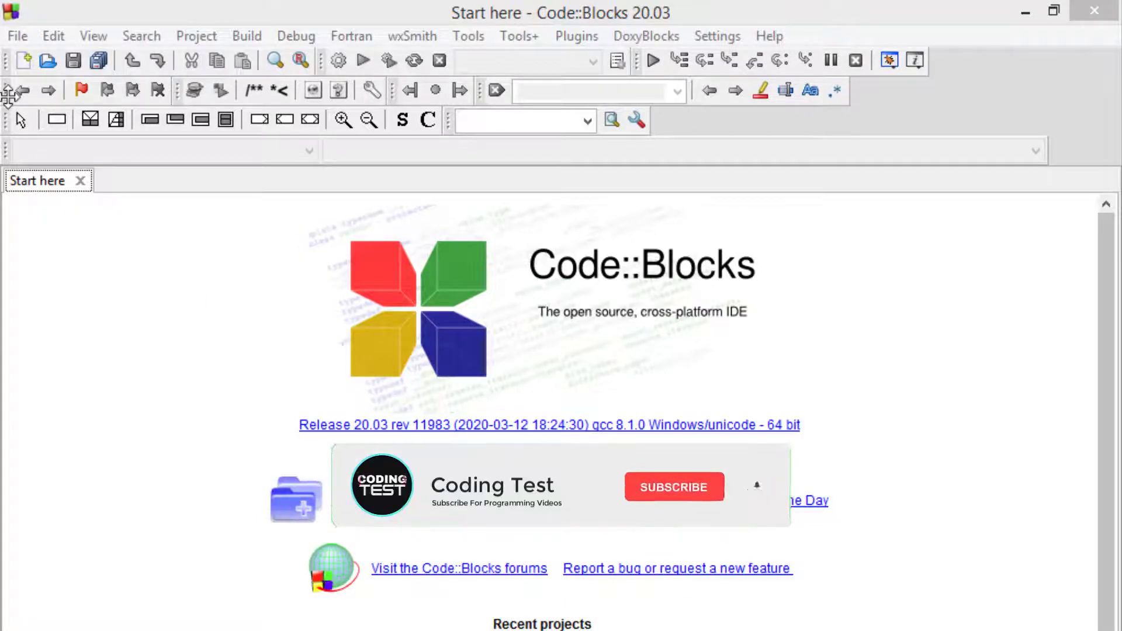
# Step: Create ifelse.cpp holding #include <iostream>, using namespace std and an empty int main()
pyautogui.click(674, 486)
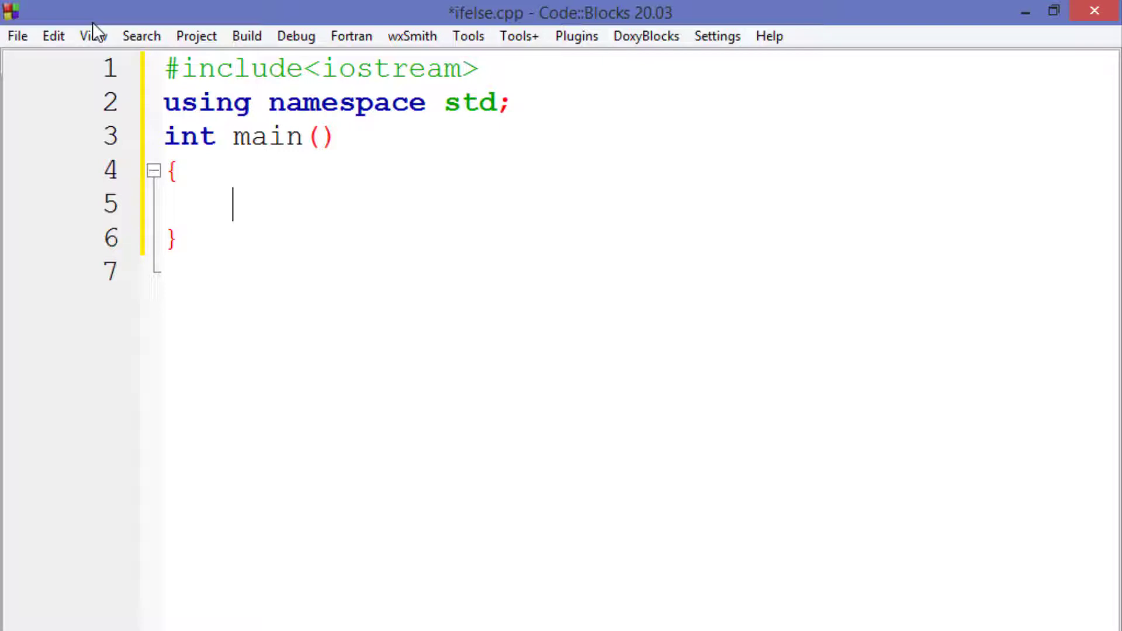
# Step: Declare int x=5 and open an if block testing x>=4
pyautogui.write('int x')
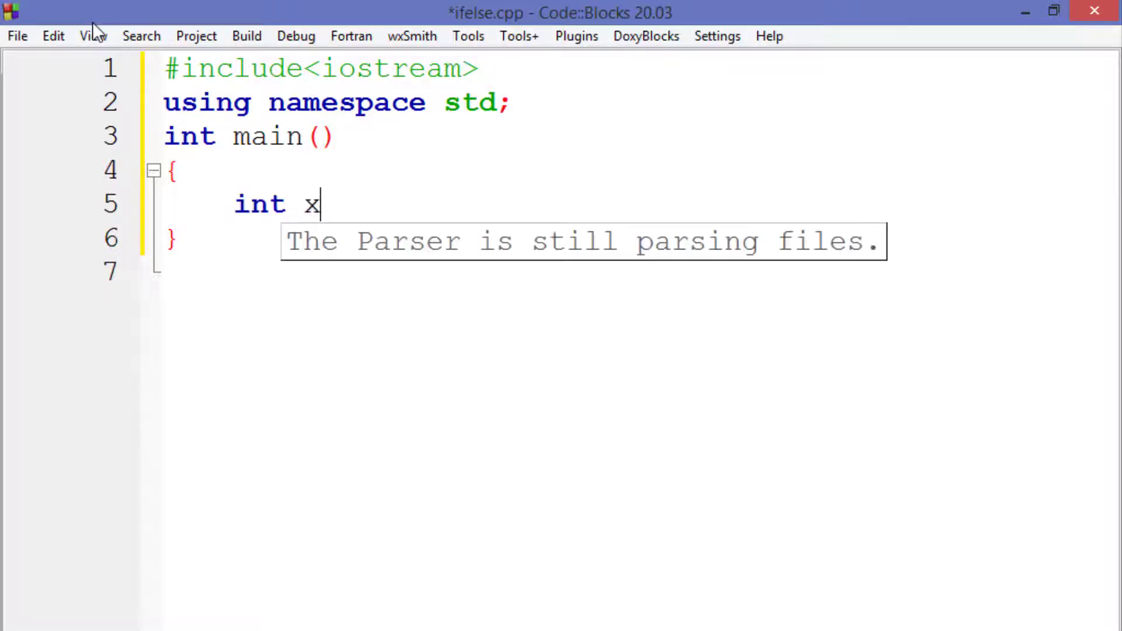
pyautogui.write('=5')
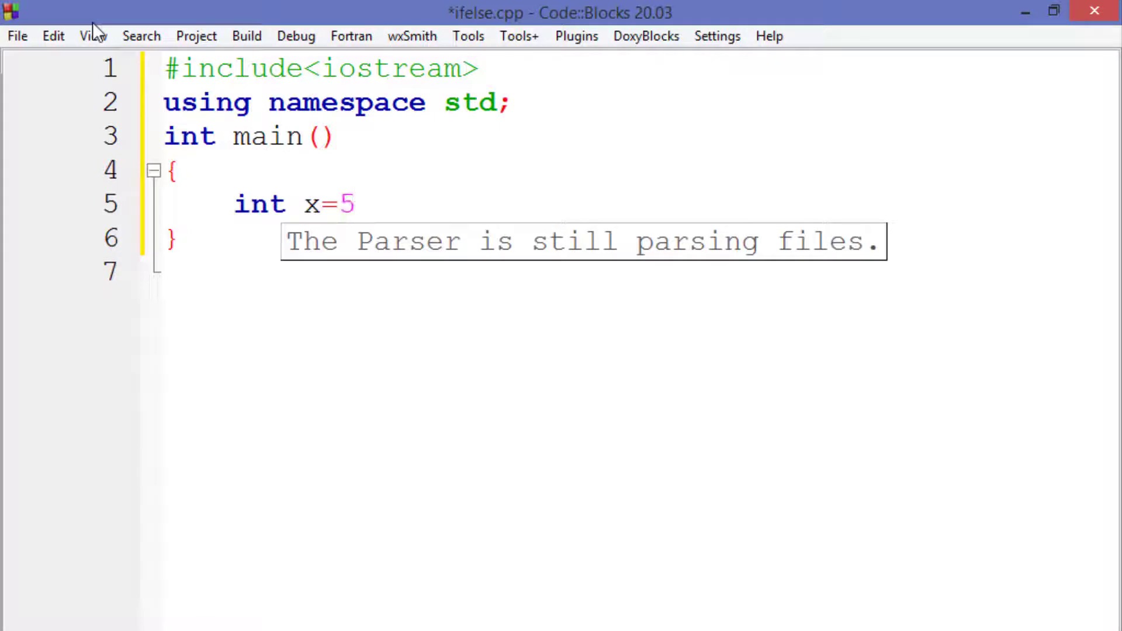
pyautogui.write(';')
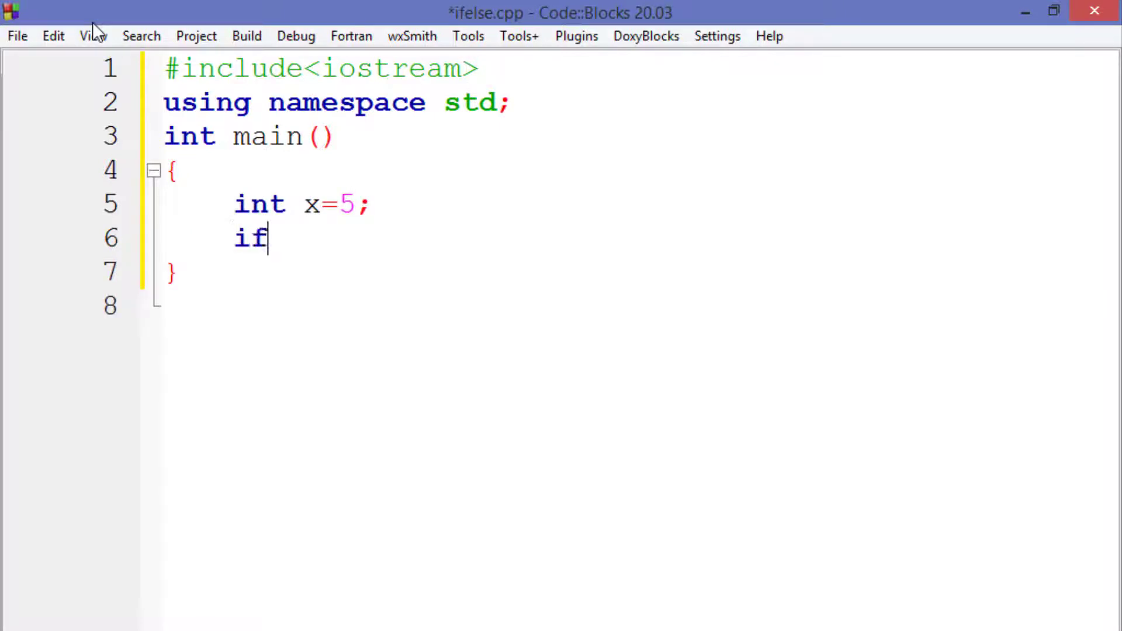
pyautogui.write('(x')
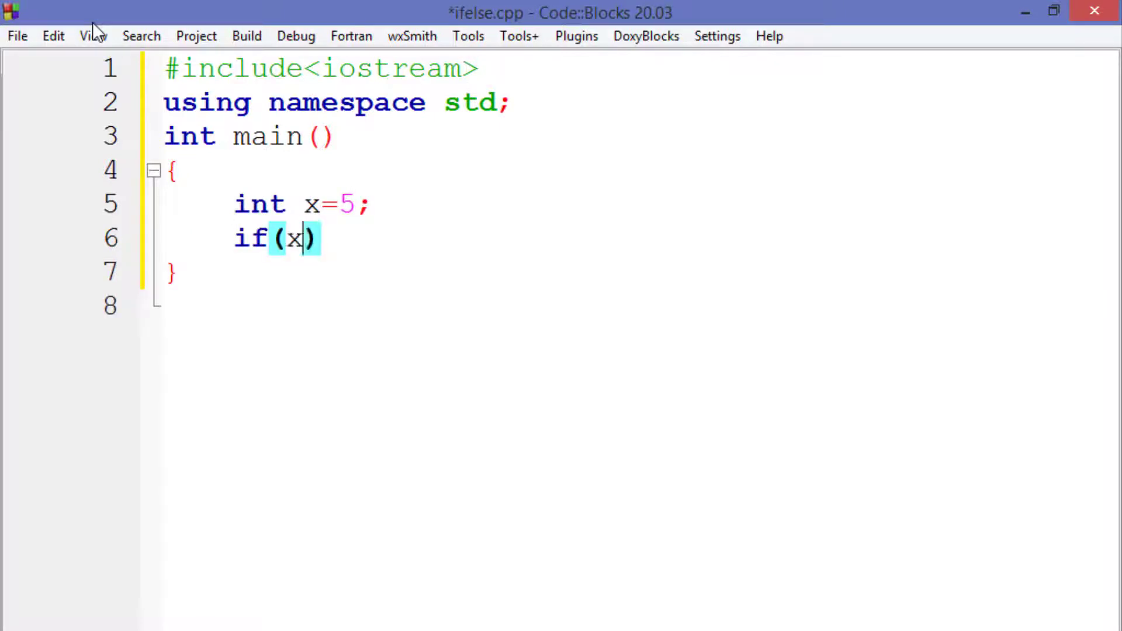
pyautogui.write('>=5')
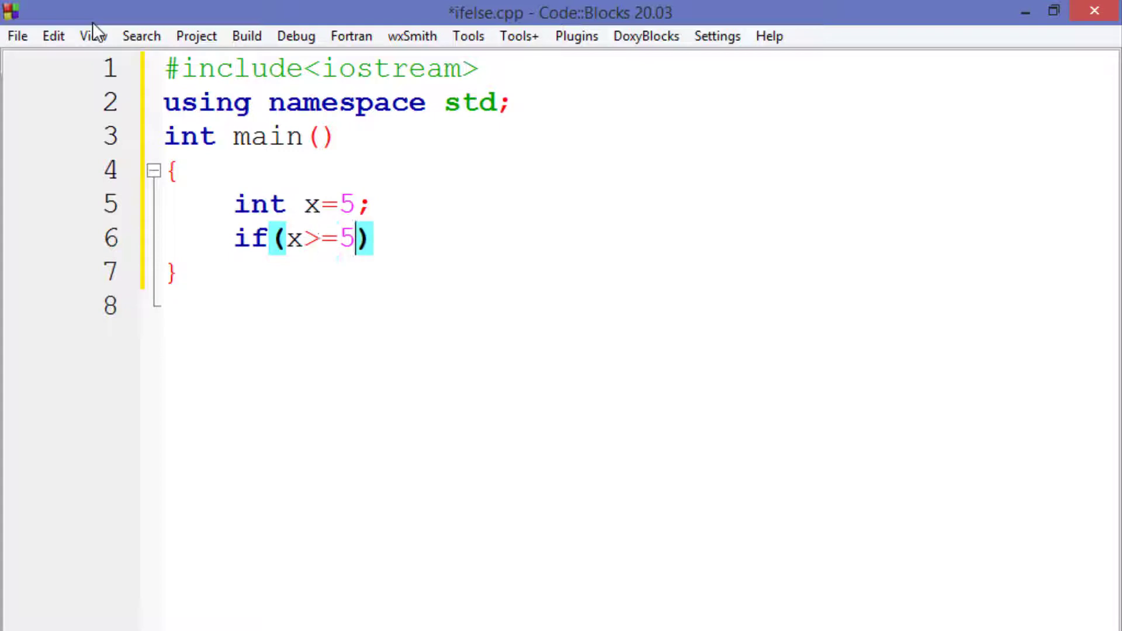
pyautogui.write('4')
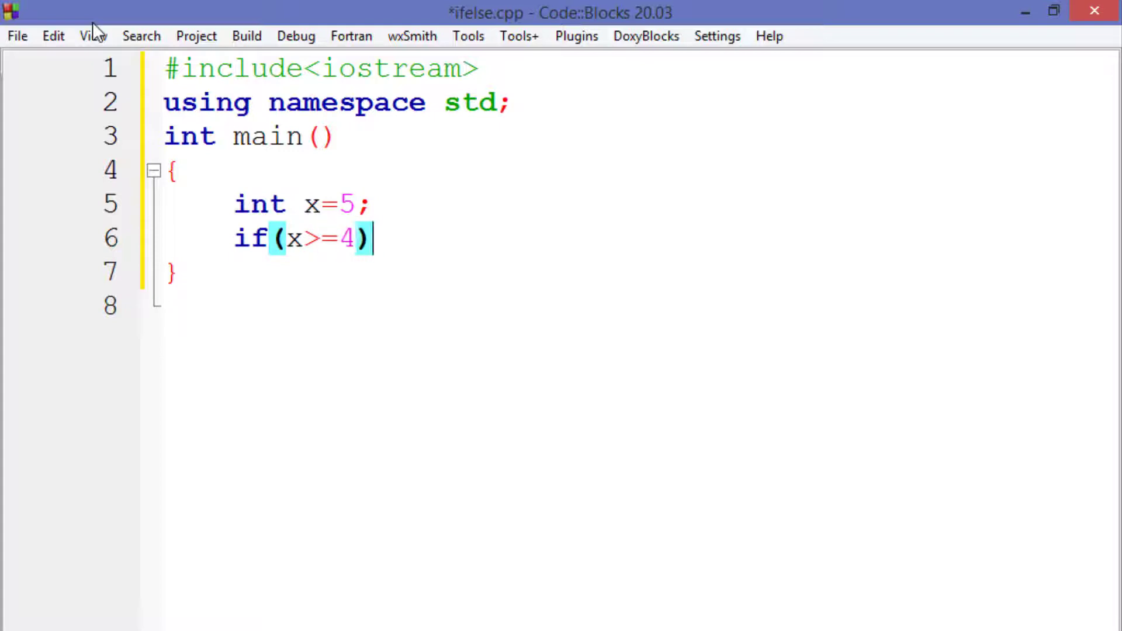
pyautogui.write('{')
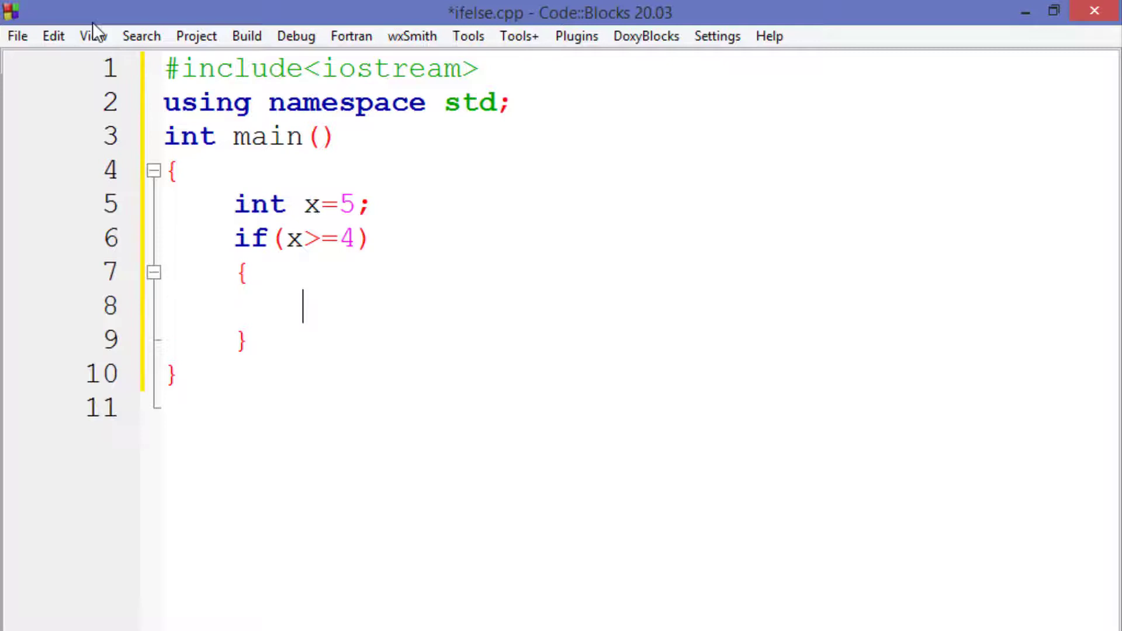
# Step: Add cout messages 'the number is greater than 4' and 'the number is not greater than 4'
pyautogui.write('cout')
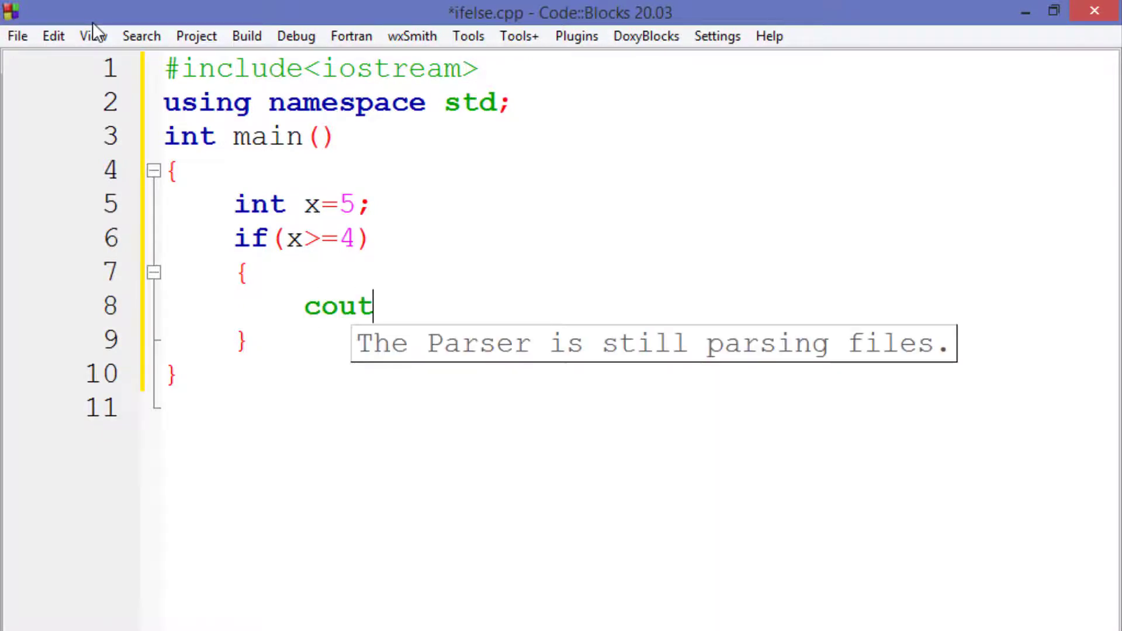
pyautogui.write('<<"the numbere";')
pyautogui.write('else')
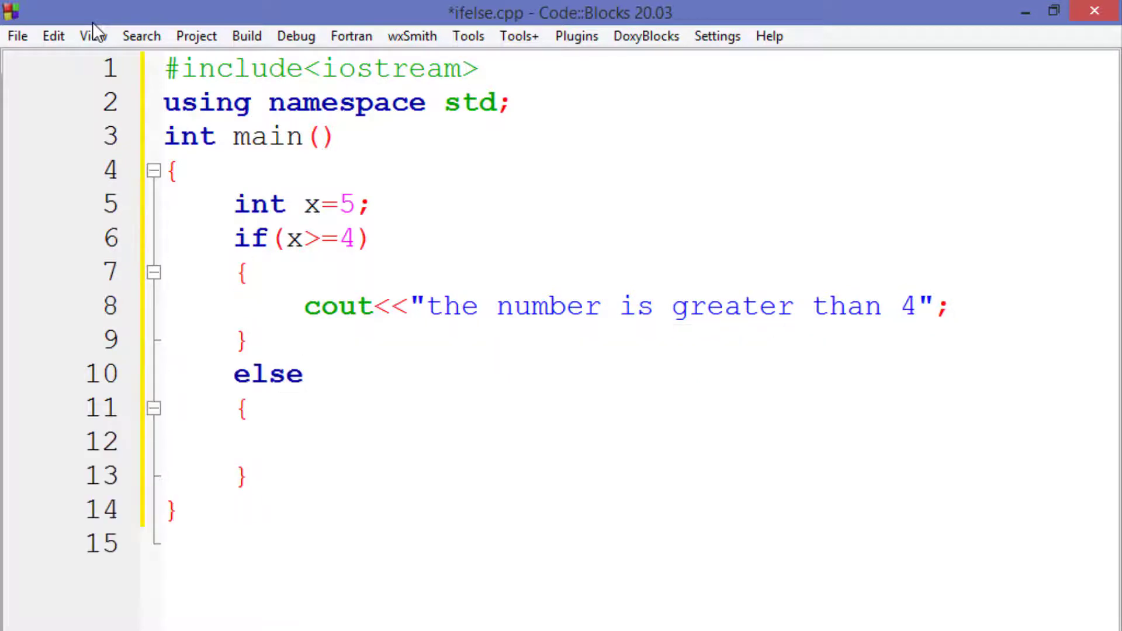
pyautogui.write('cout<<""')
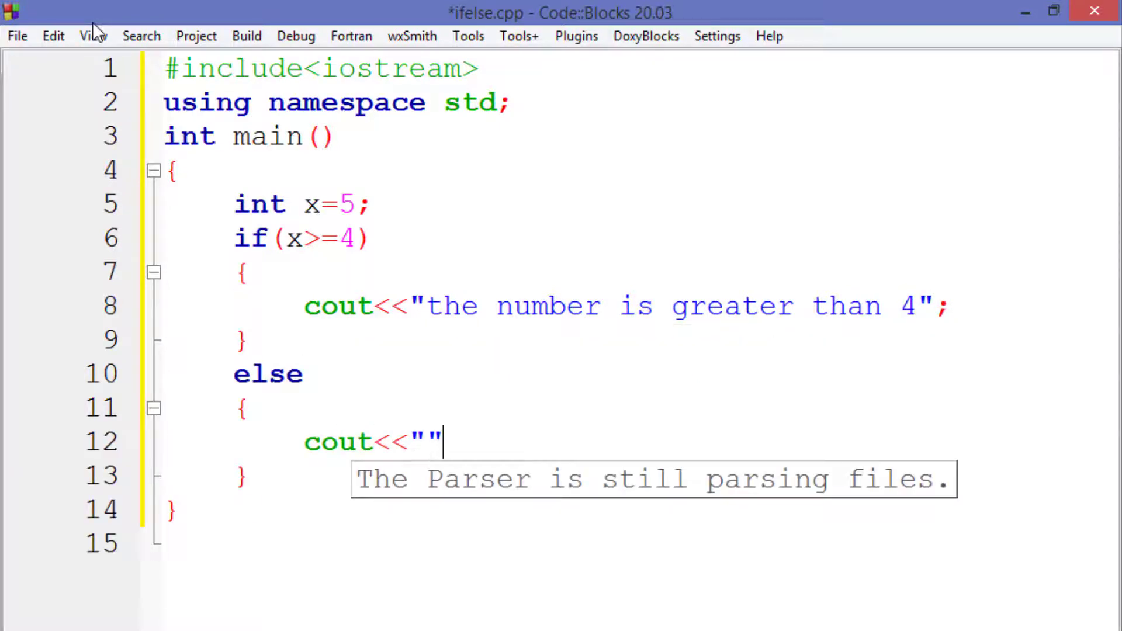
pyautogui.write('the number is not greater than 4')
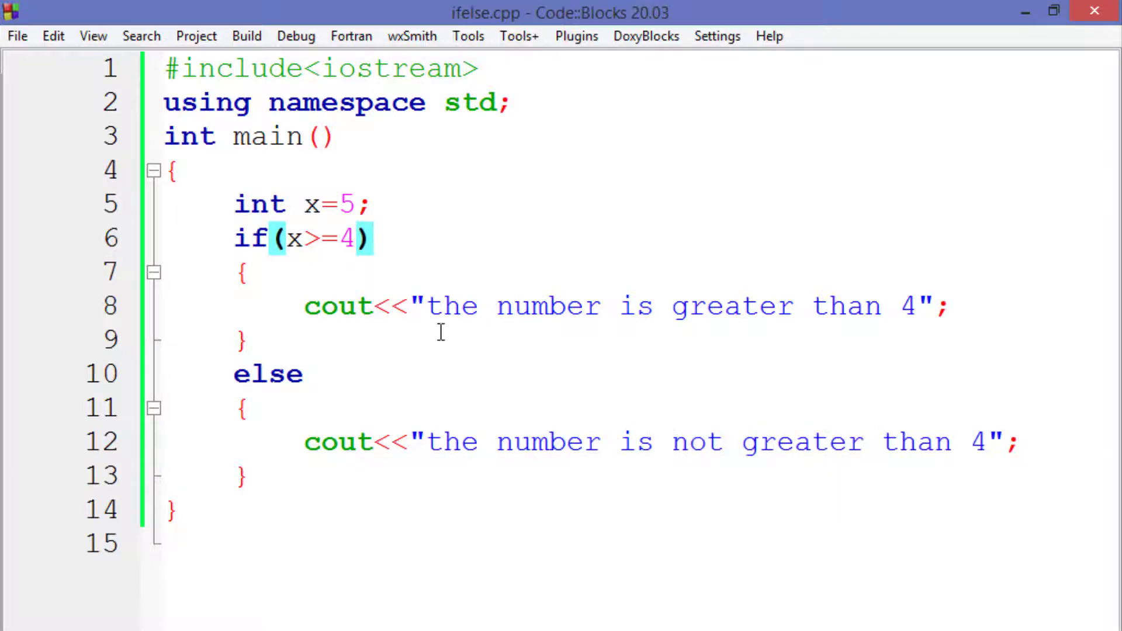
pyautogui.press('F9')
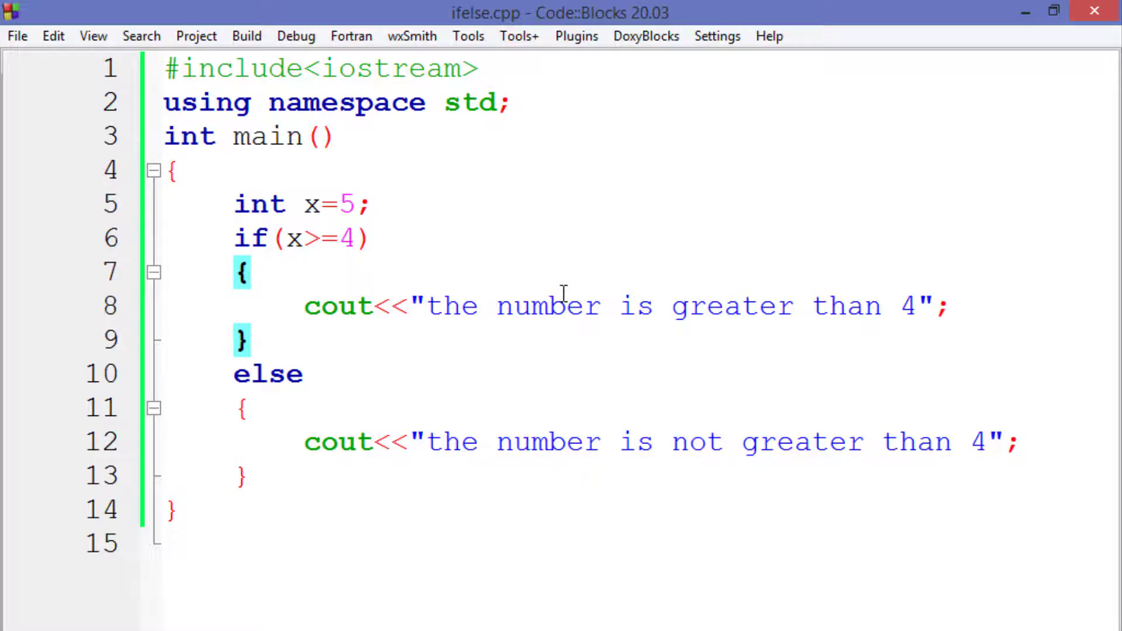
pyautogui.click(249, 272)
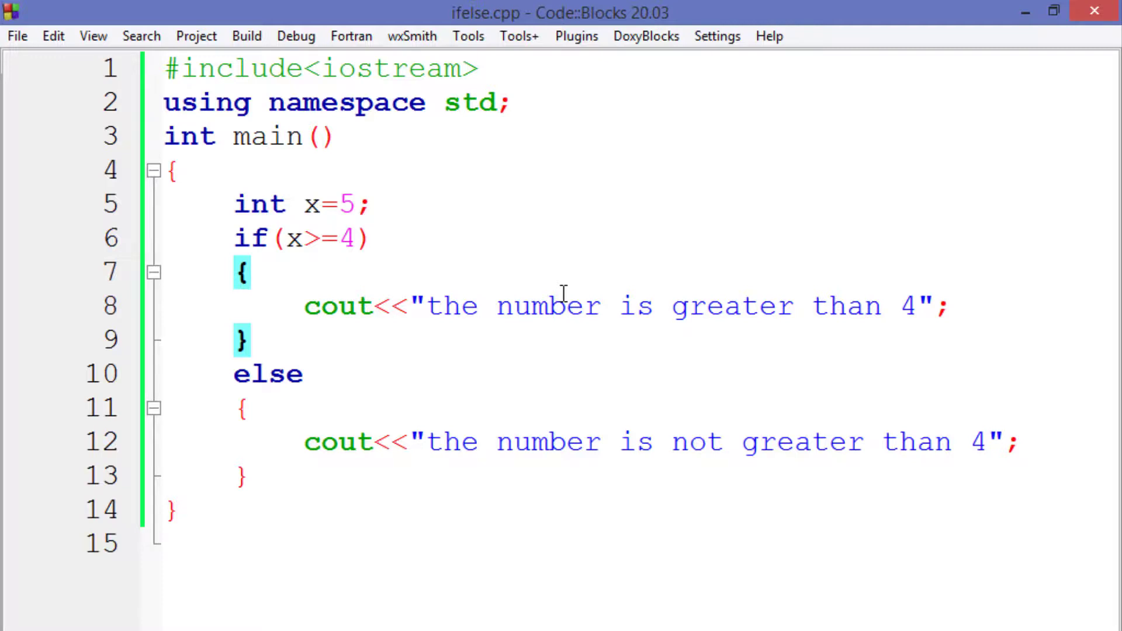
pyautogui.click(249, 271)
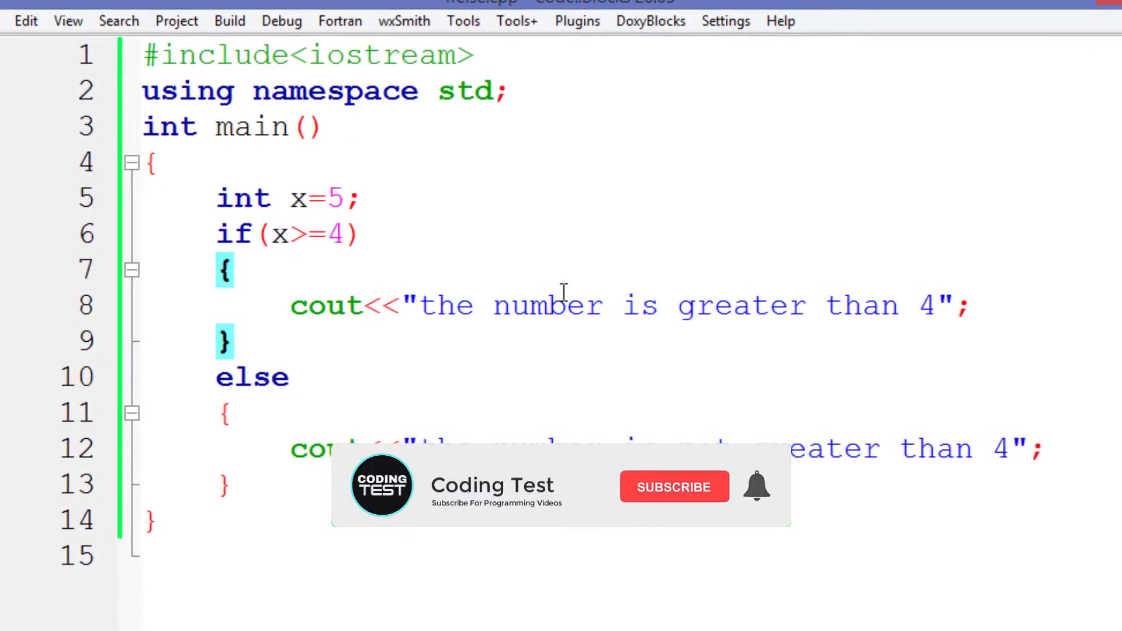
pyautogui.click(674, 486)
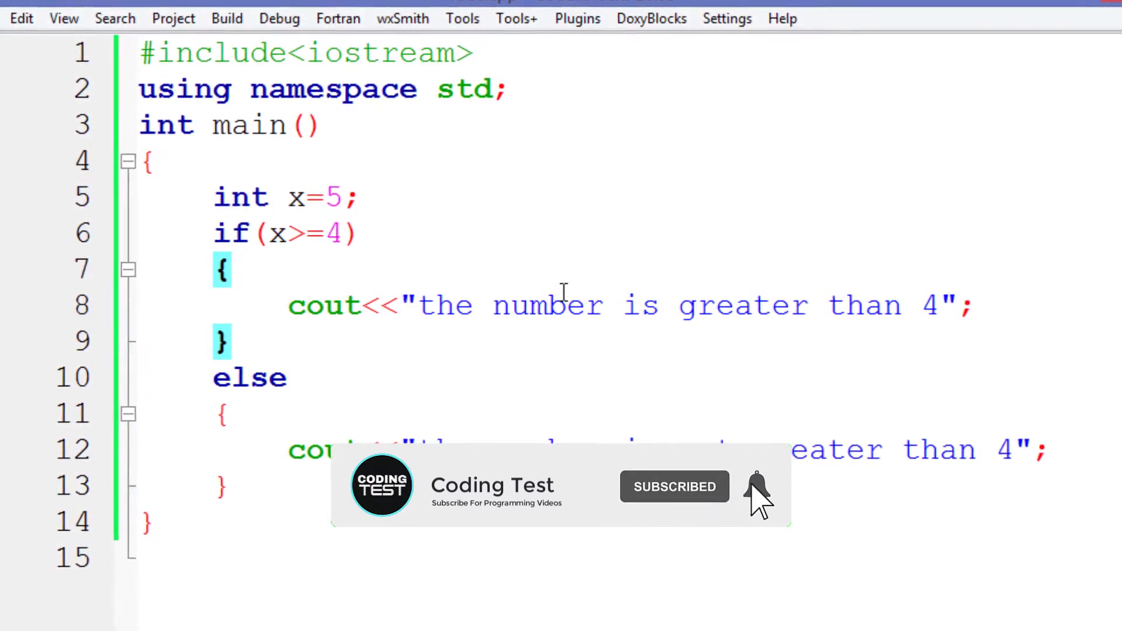
pyautogui.click(755, 486)
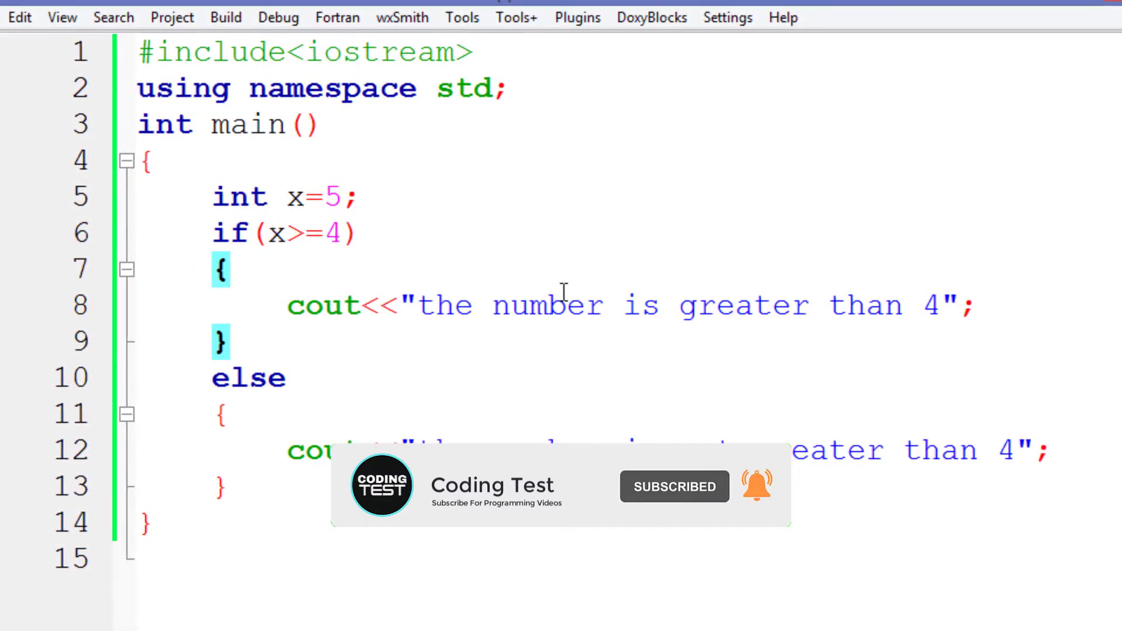